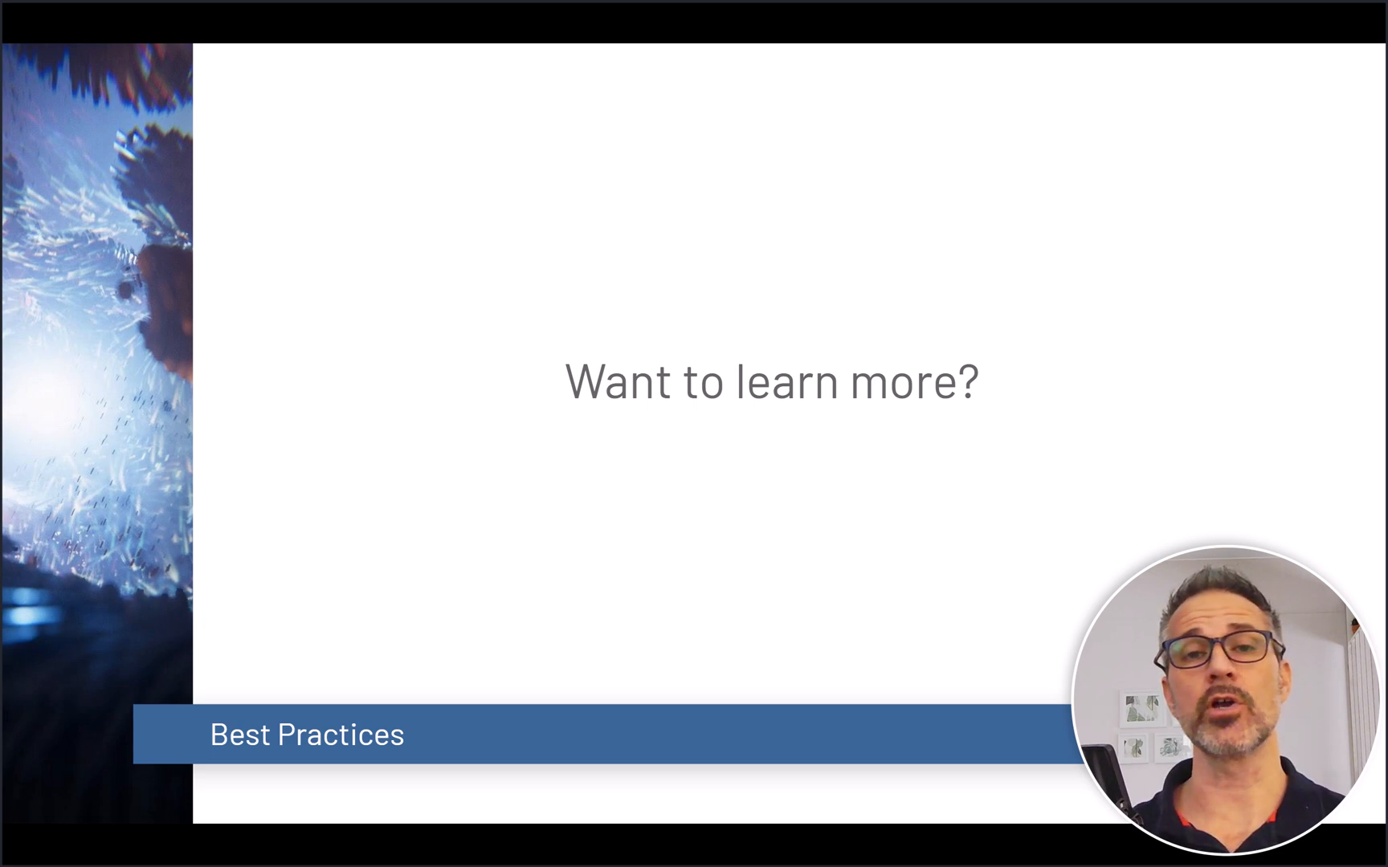
- Advance the slideshow to the Contents slide listing Articles, Repos and Tips
key(Right)
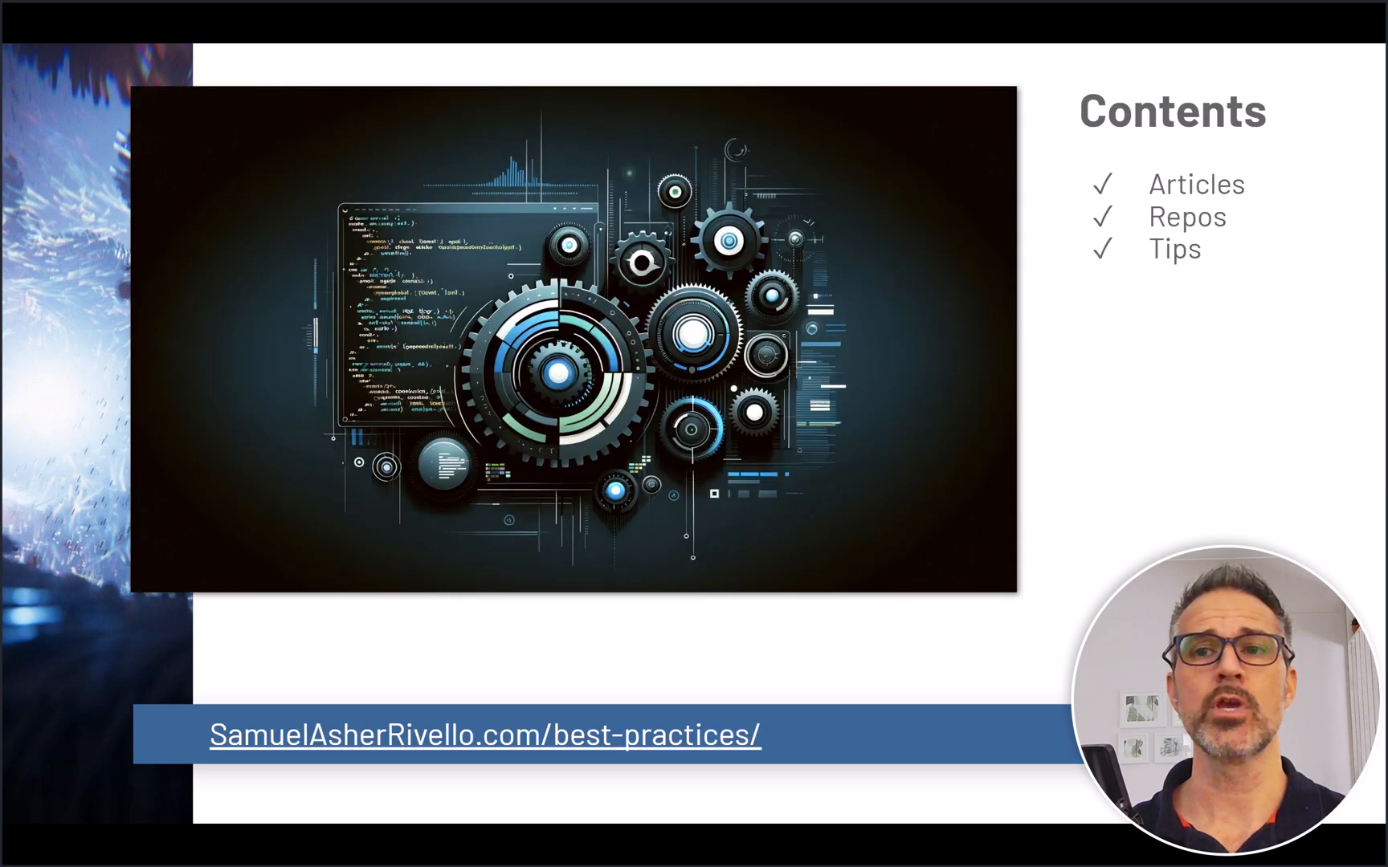